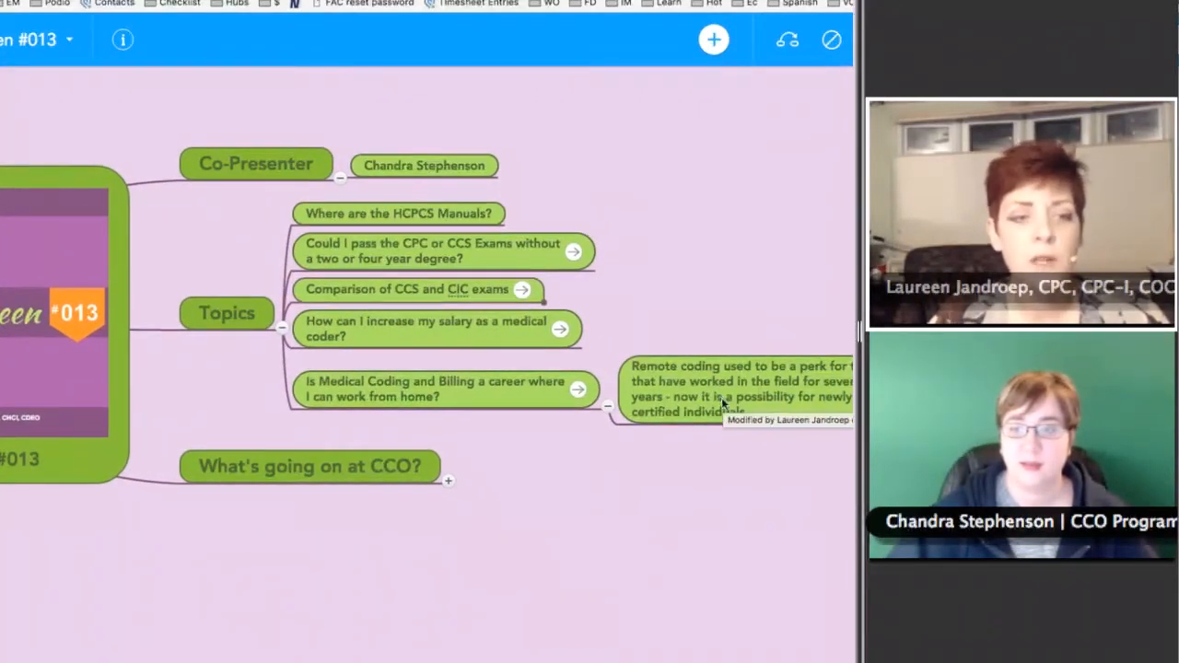
pyautogui.moveTo(698, 525)
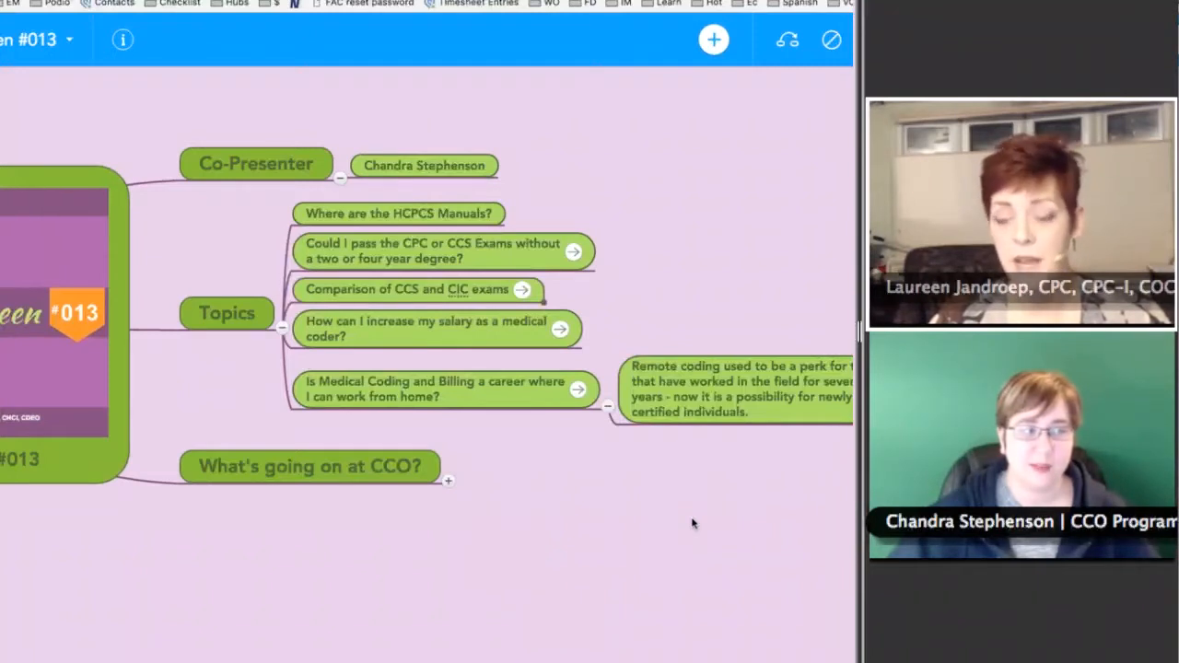
pyautogui.moveTo(685, 523)
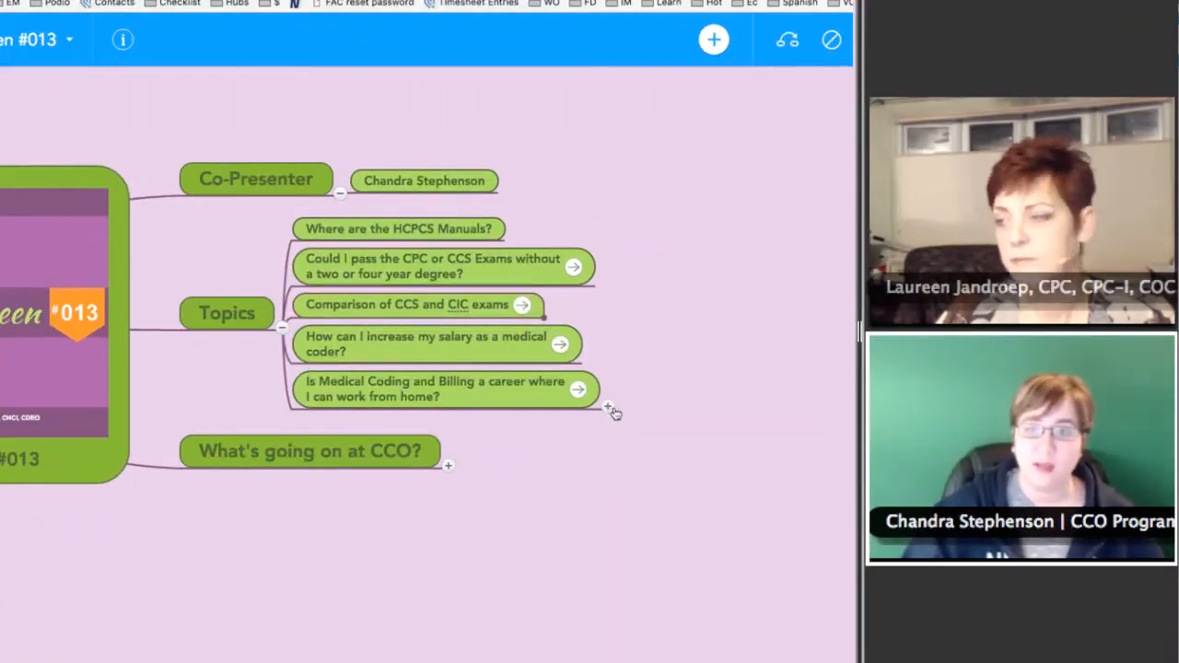
pyautogui.moveTo(611, 409)
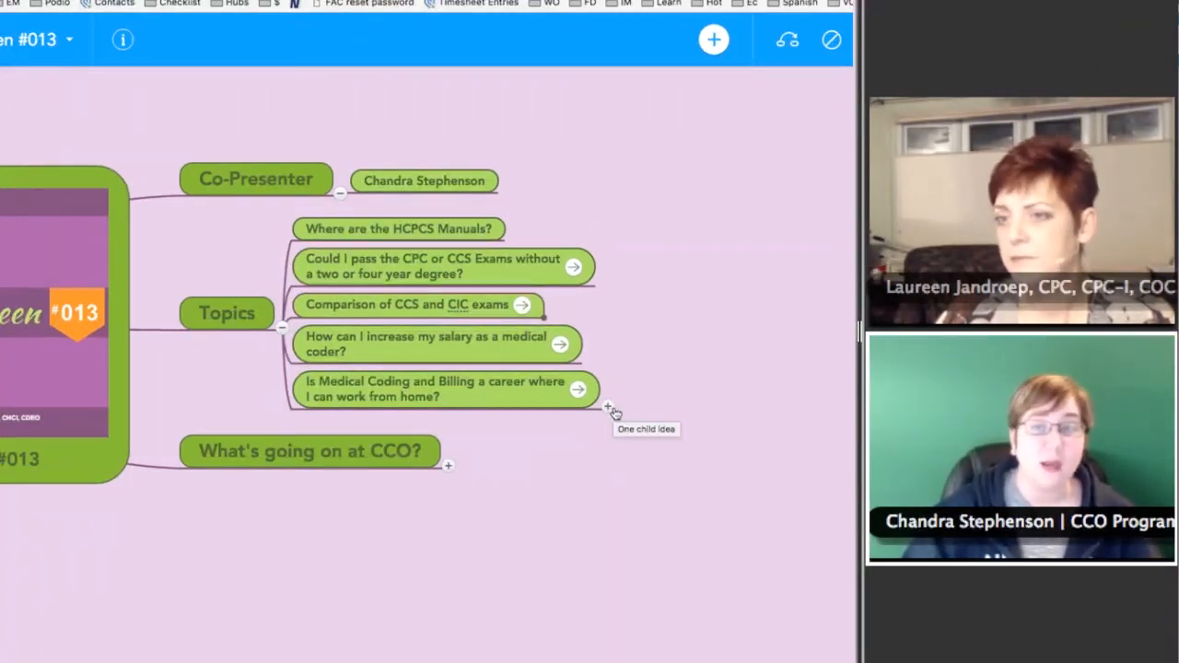